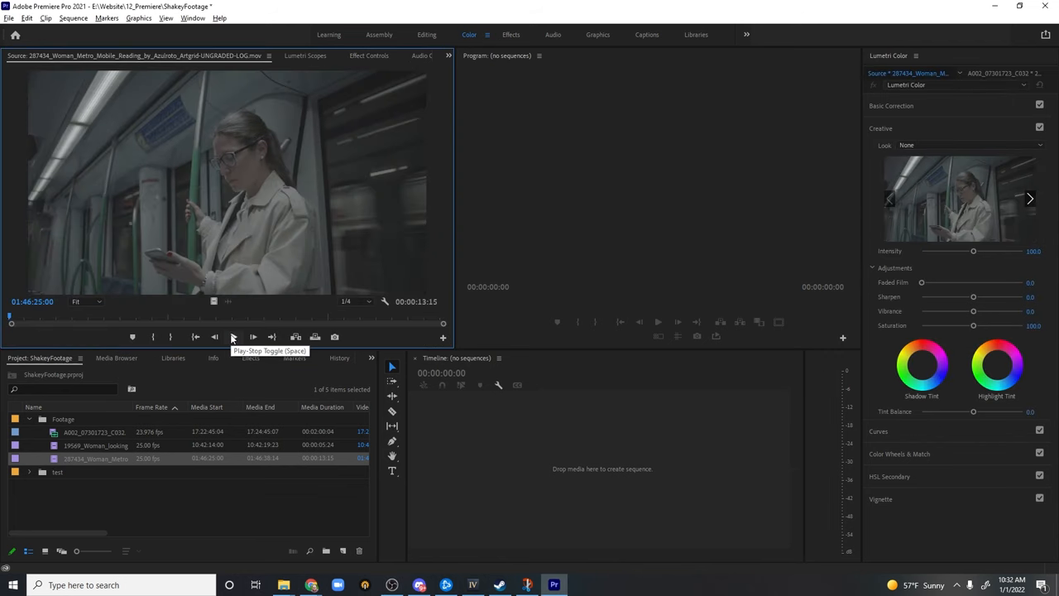
Preview the metro woman clip, then open the fire B-roll clip in Source and scrub it.
click(233, 336)
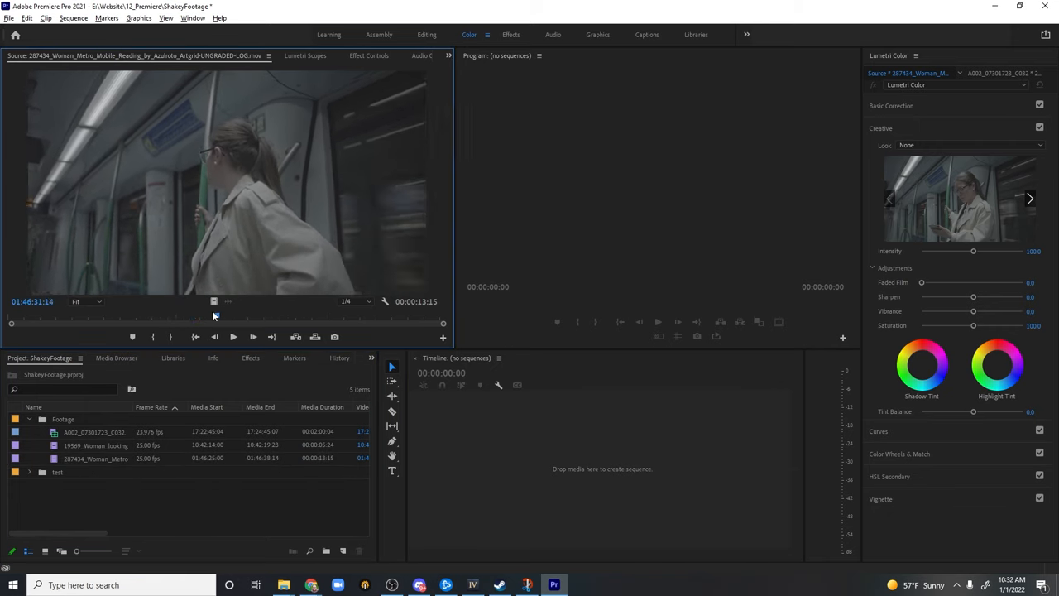
click(94, 431)
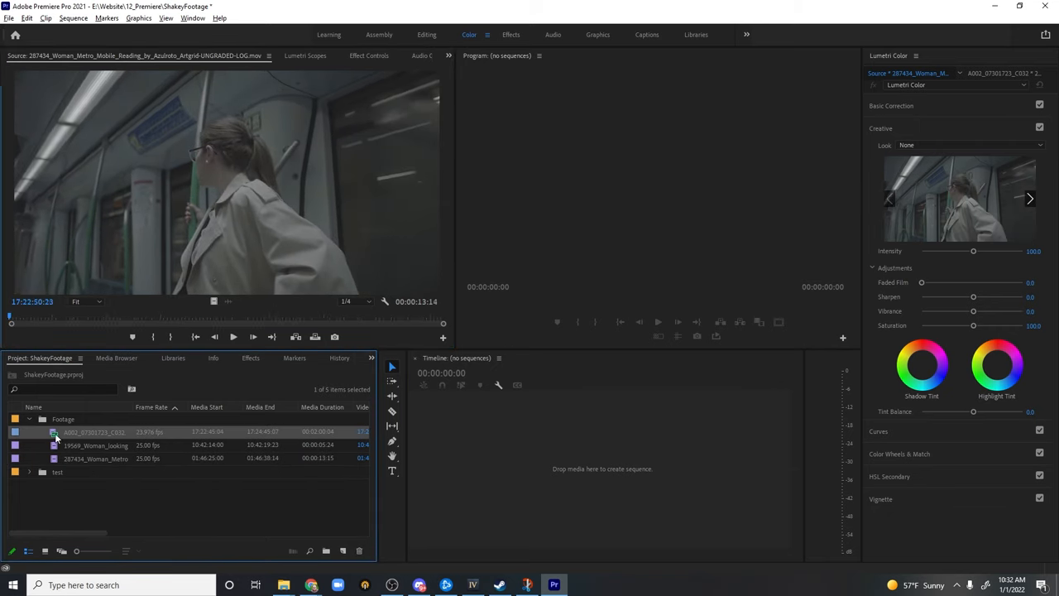
double_click(94, 432)
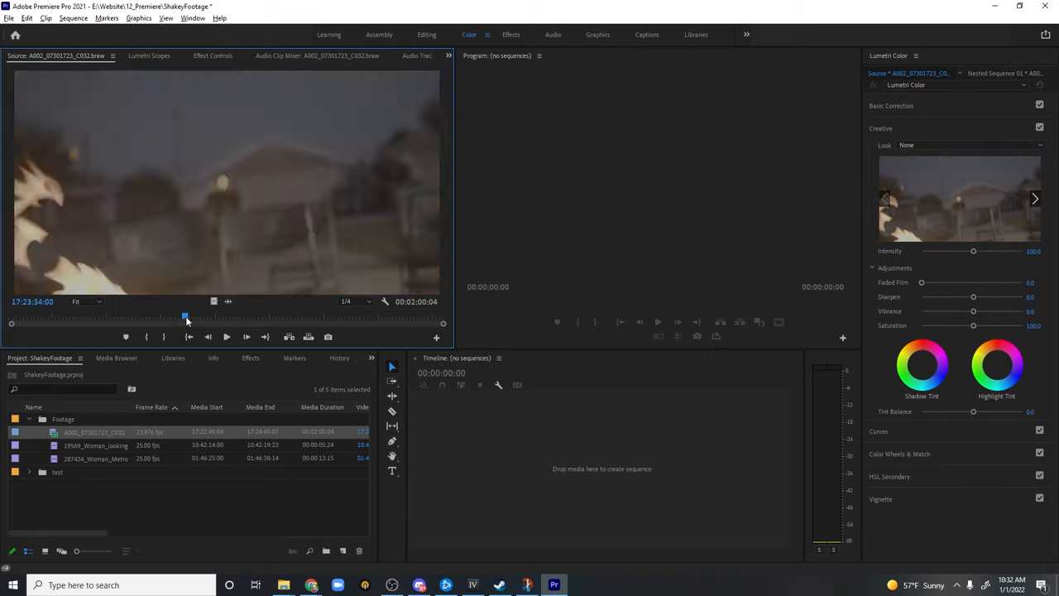
drag(186, 316, 157, 316)
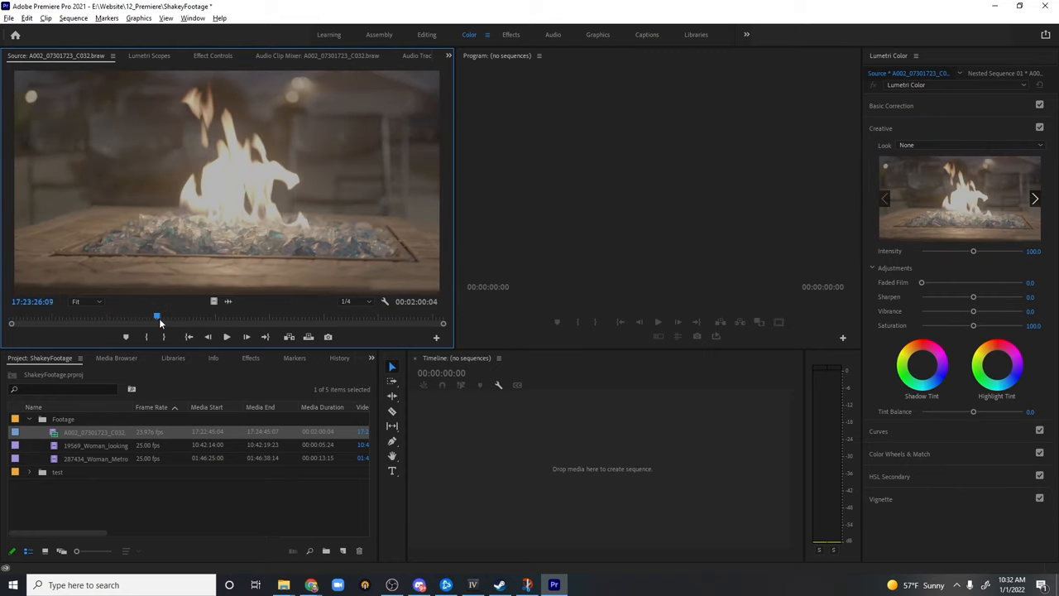
drag(156, 316, 142, 315)
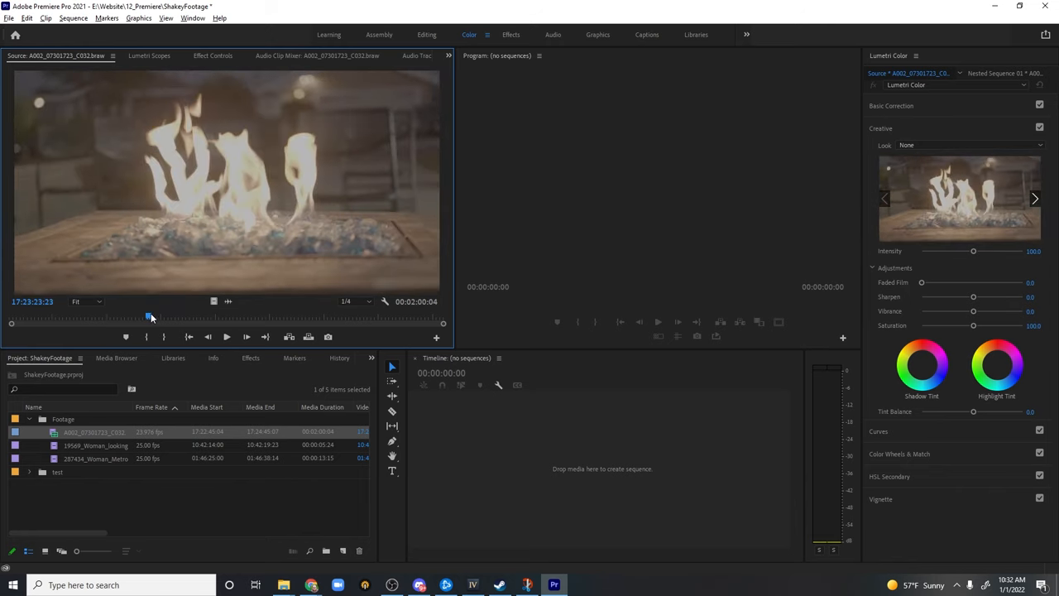
drag(149, 317, 155, 317)
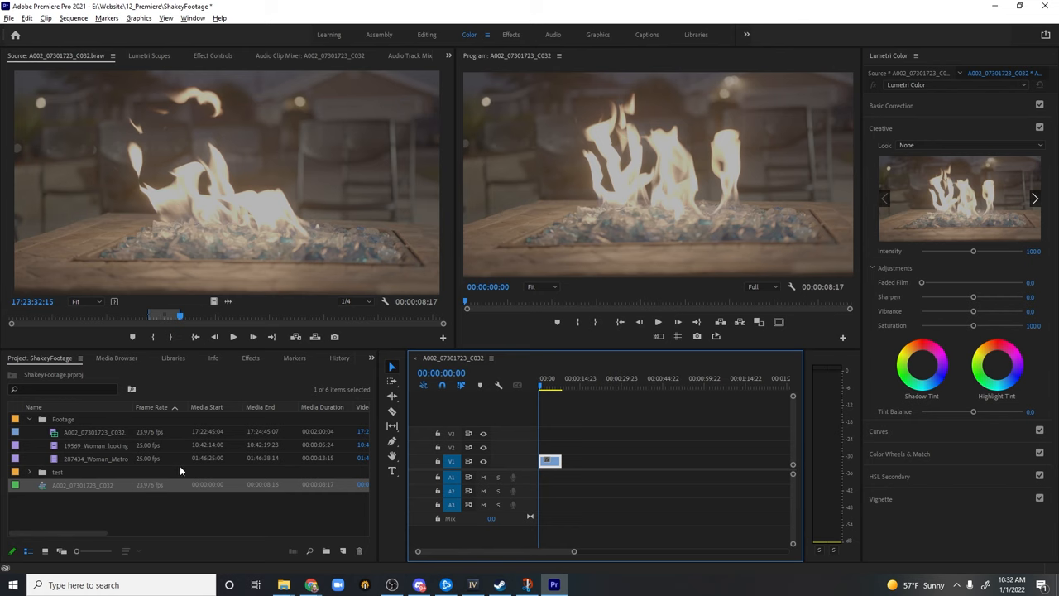
mouse_move(182, 470)
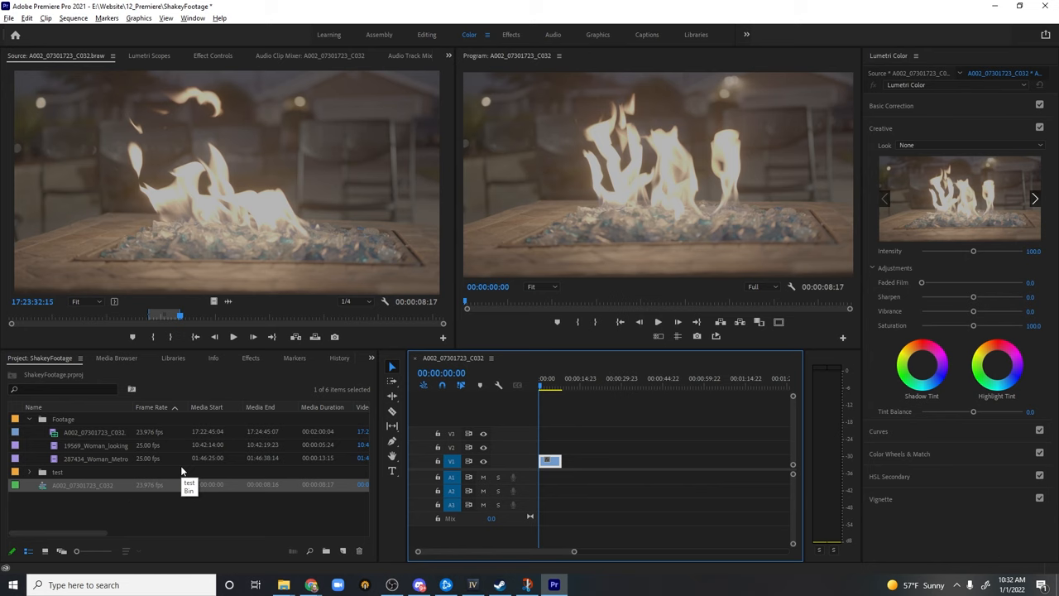
mouse_move(182, 471)
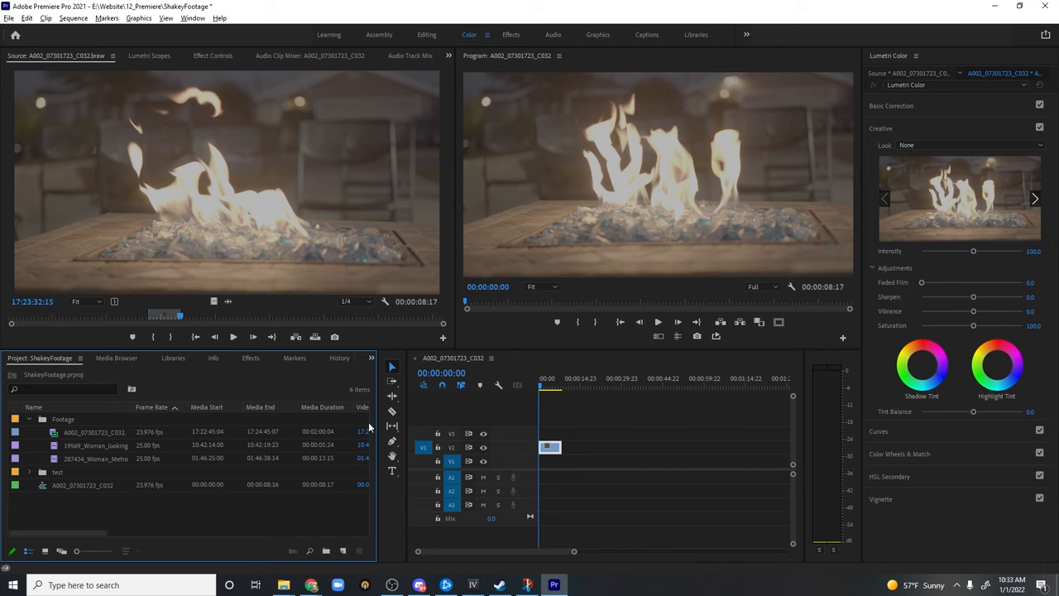
Open the metro woman clip in the Source monitor for preview.
click(95, 458)
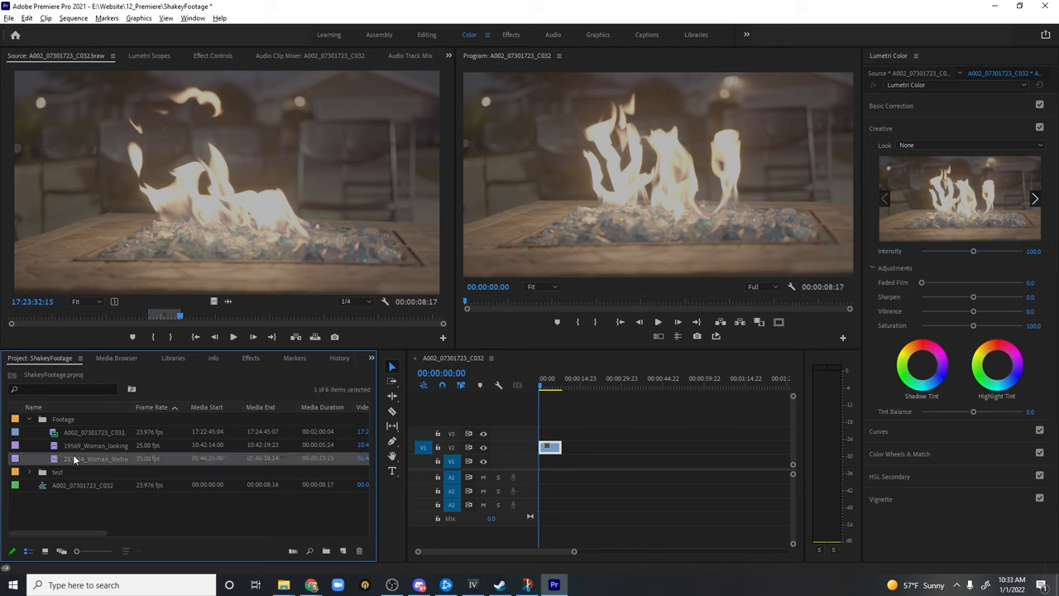
double_click(95, 458)
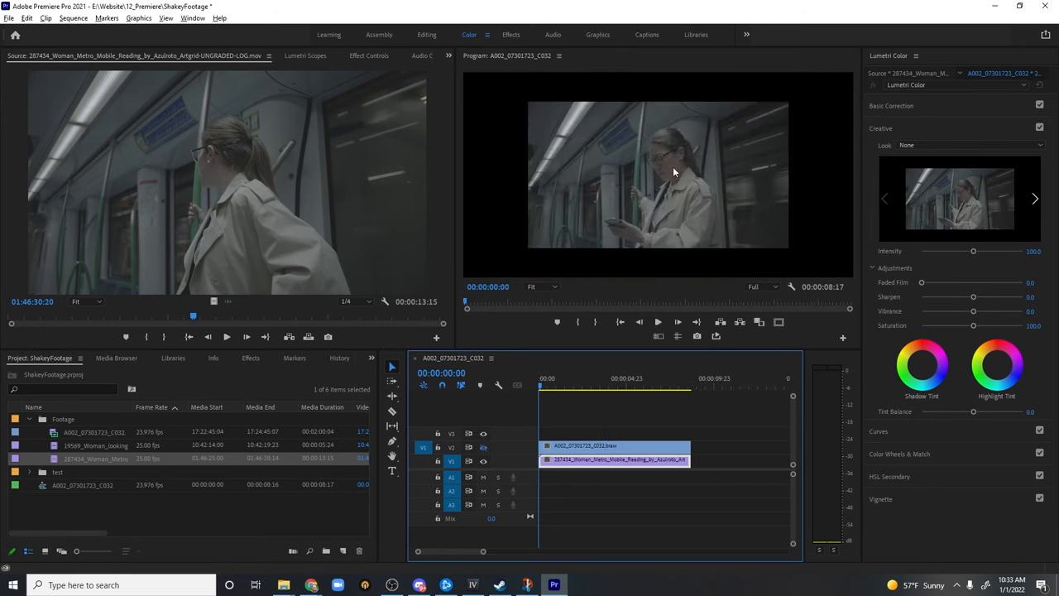
mouse_move(824, 135)
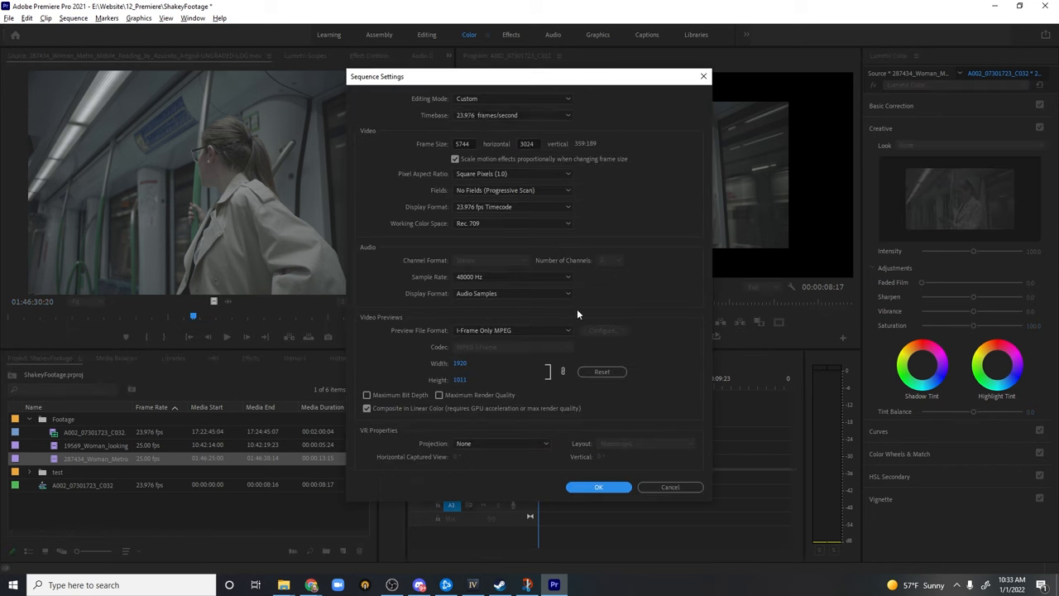
Change the sequence frame size to 3840x2160 and set the fire clip's Scale to 72.
triple_click(462, 143)
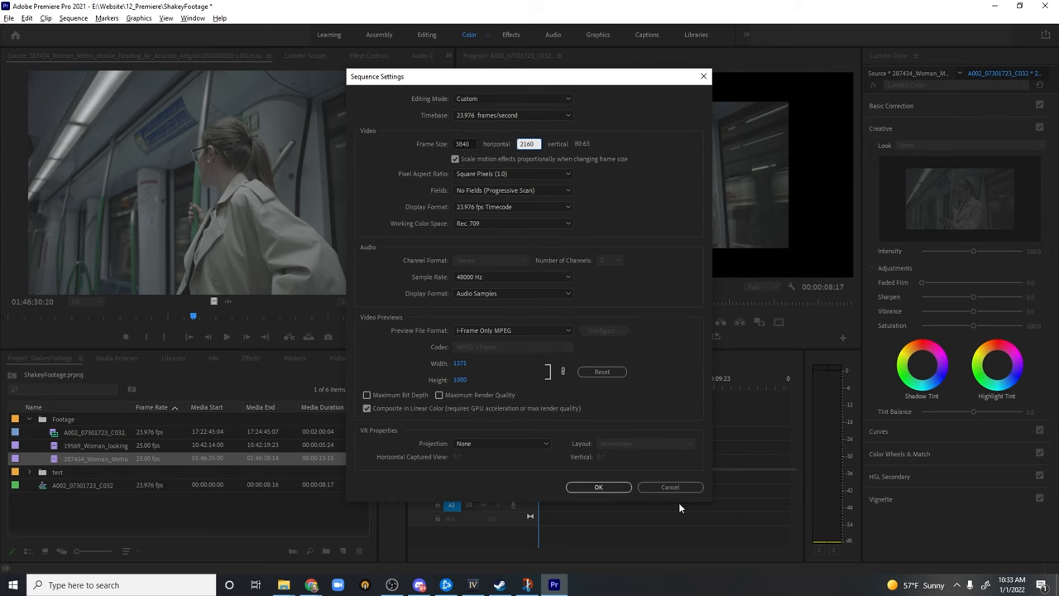
click(598, 487)
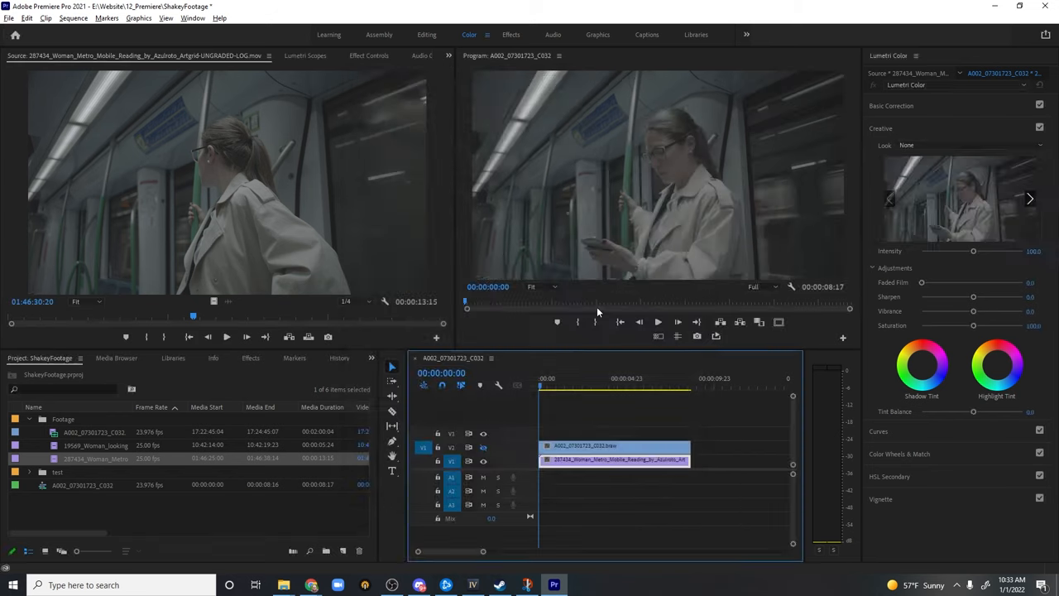
click(617, 446)
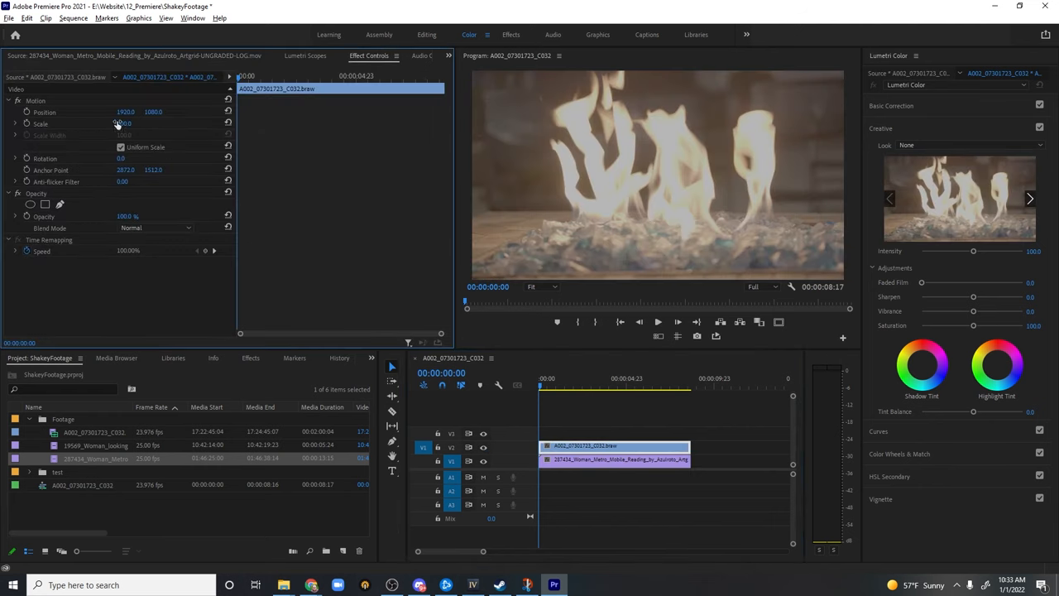
drag(122, 122, 122, 123)
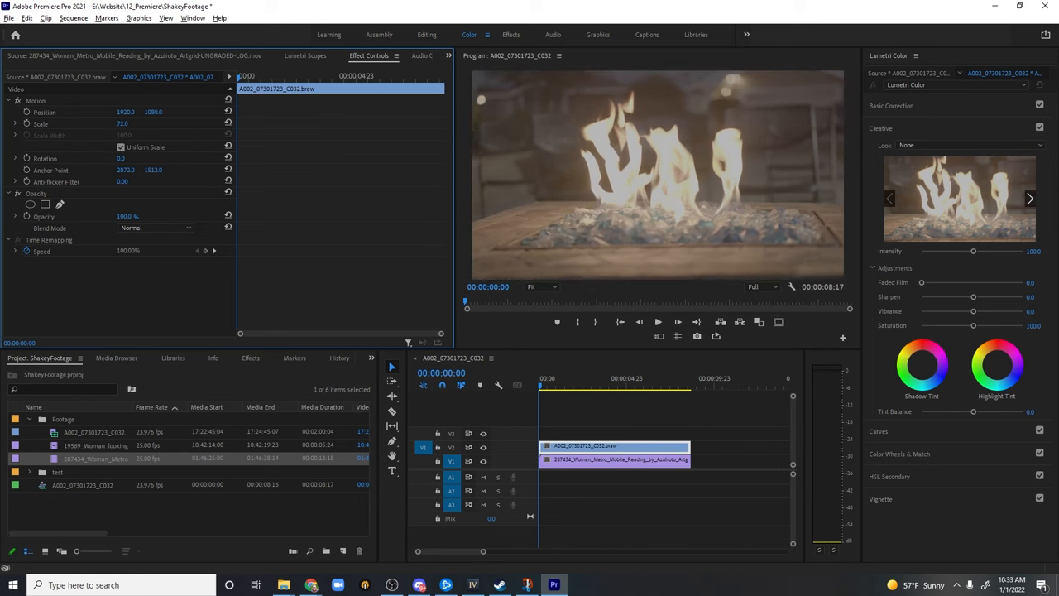
mouse_move(648, 452)
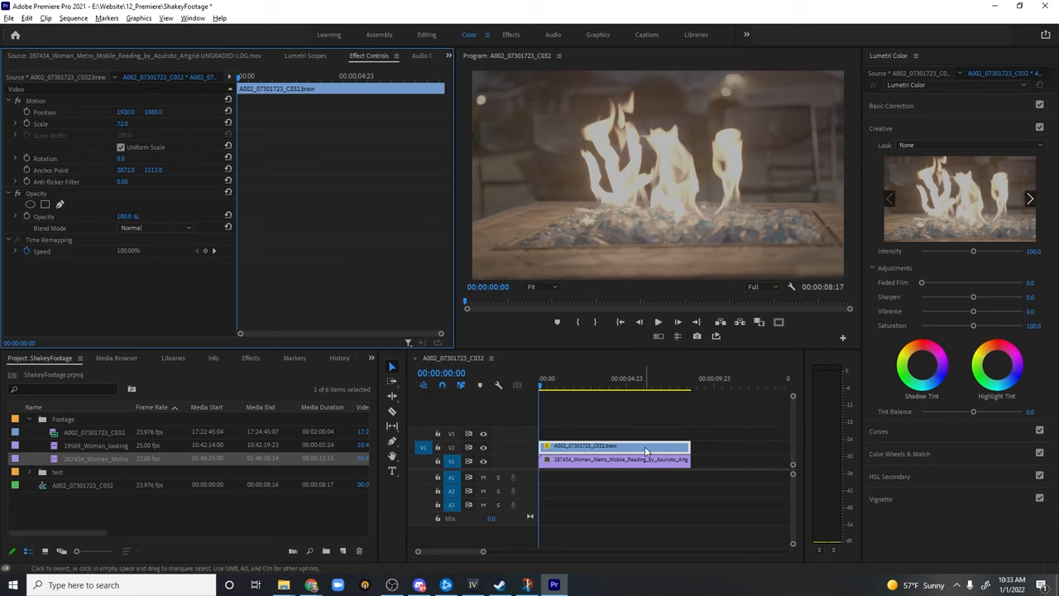
mouse_move(650, 451)
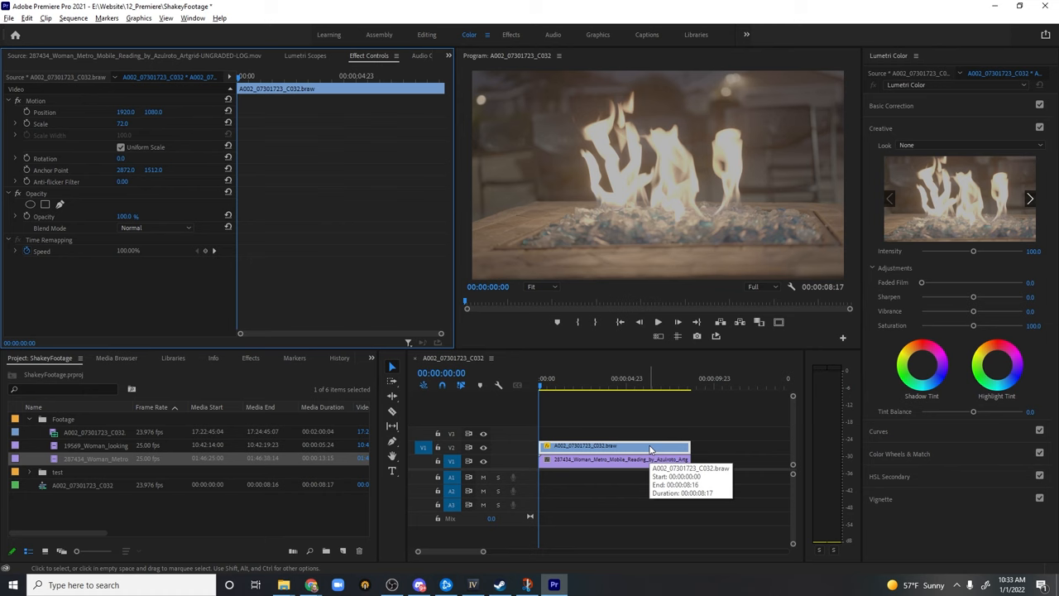
mouse_move(609, 409)
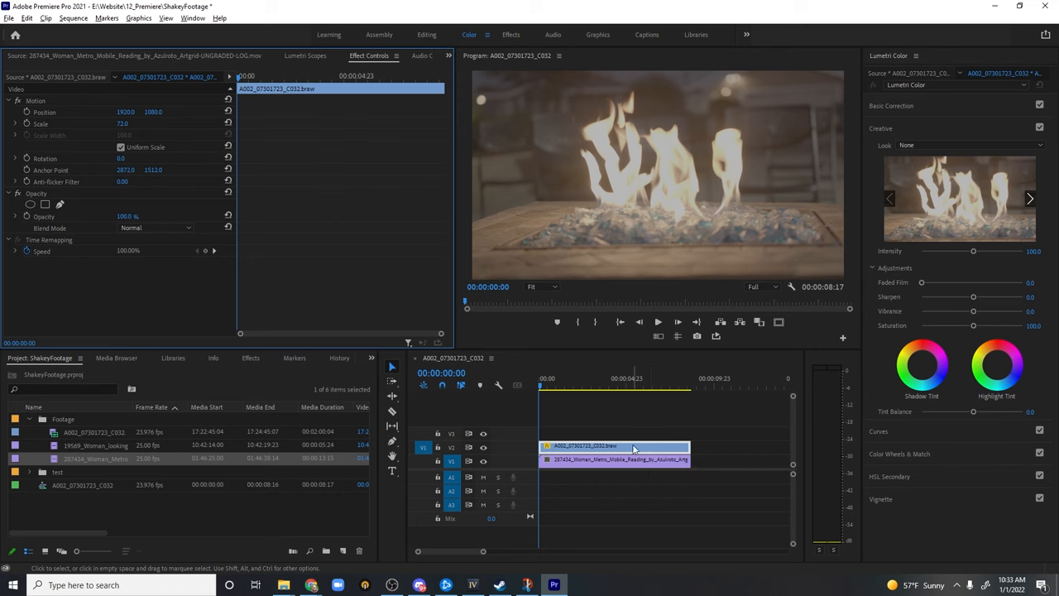
Apply Horizontal Flip to the fire clip, then nest both clips as 'Shakey_Cam'.
click(371, 357)
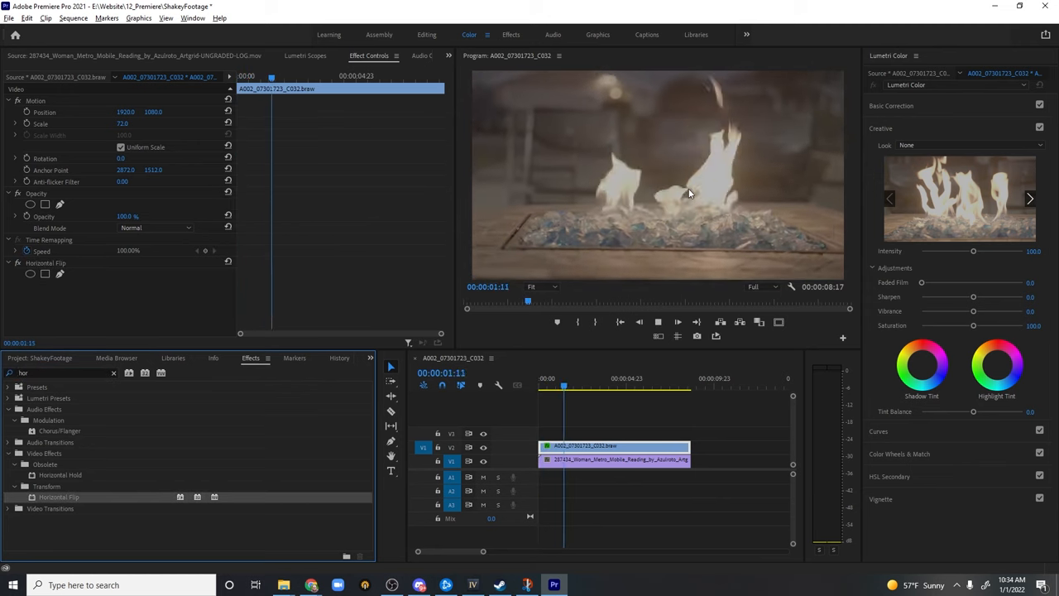
click(557, 387)
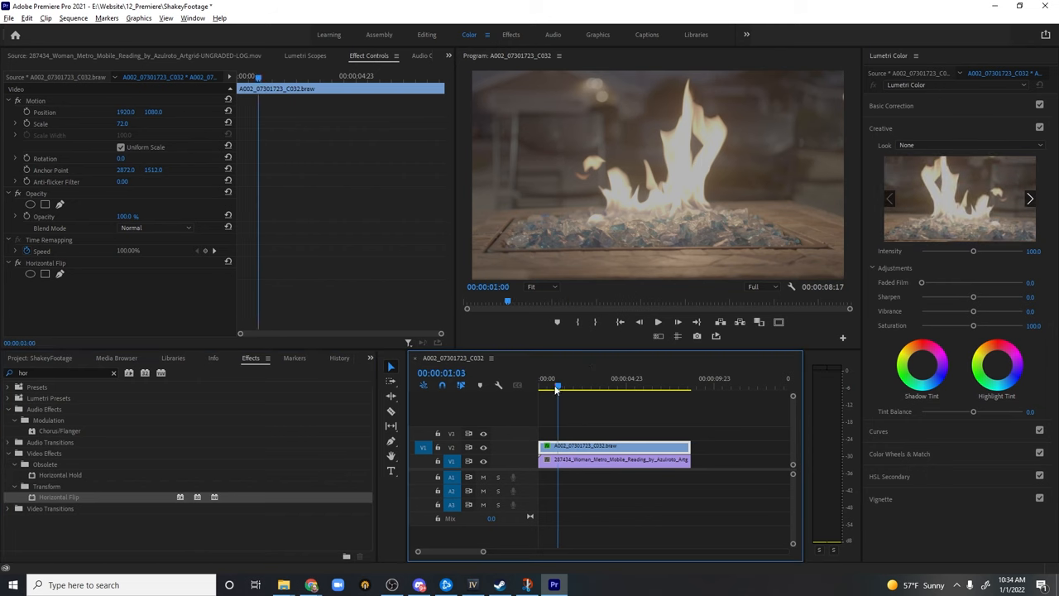
click(613, 460)
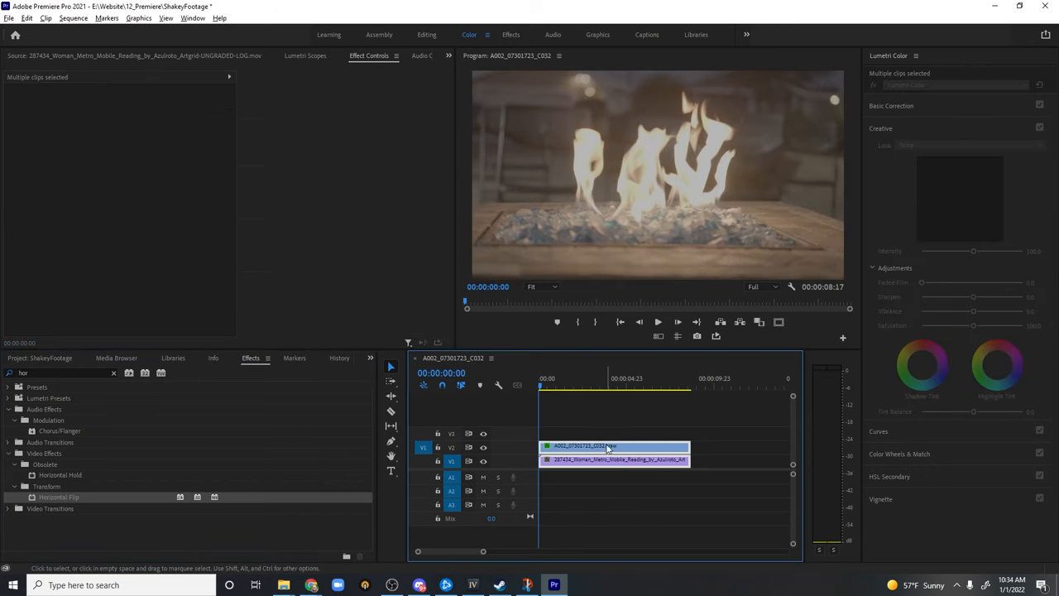
right_click(608, 447)
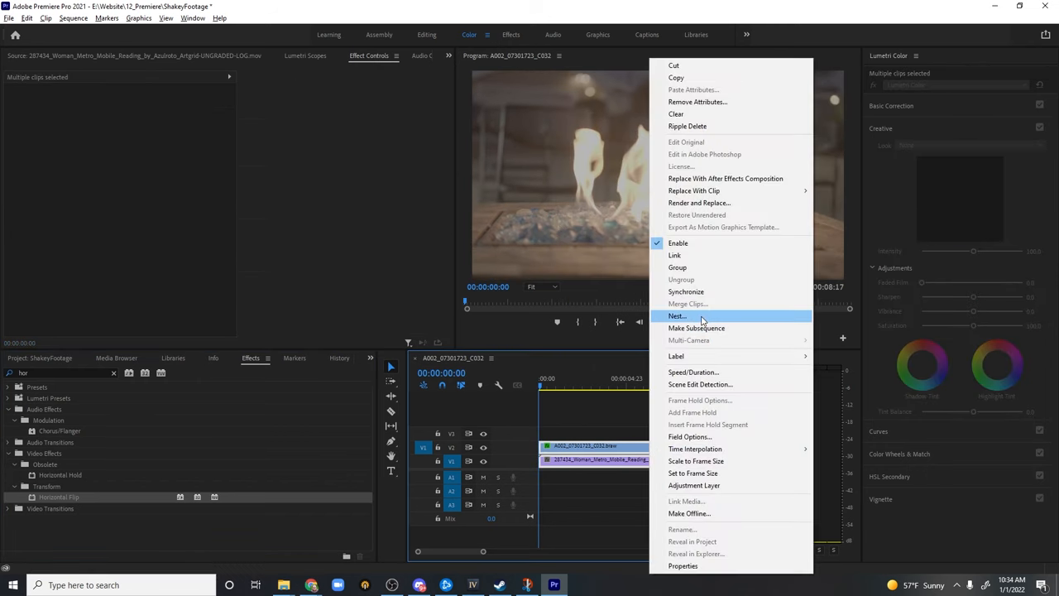
click(678, 315)
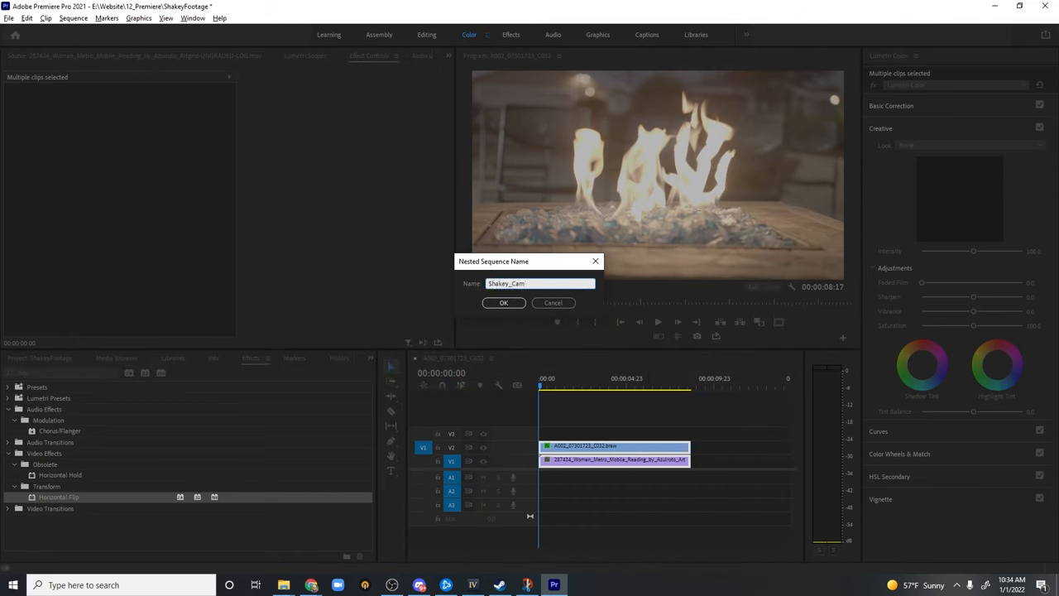
click(504, 302)
text(warp)
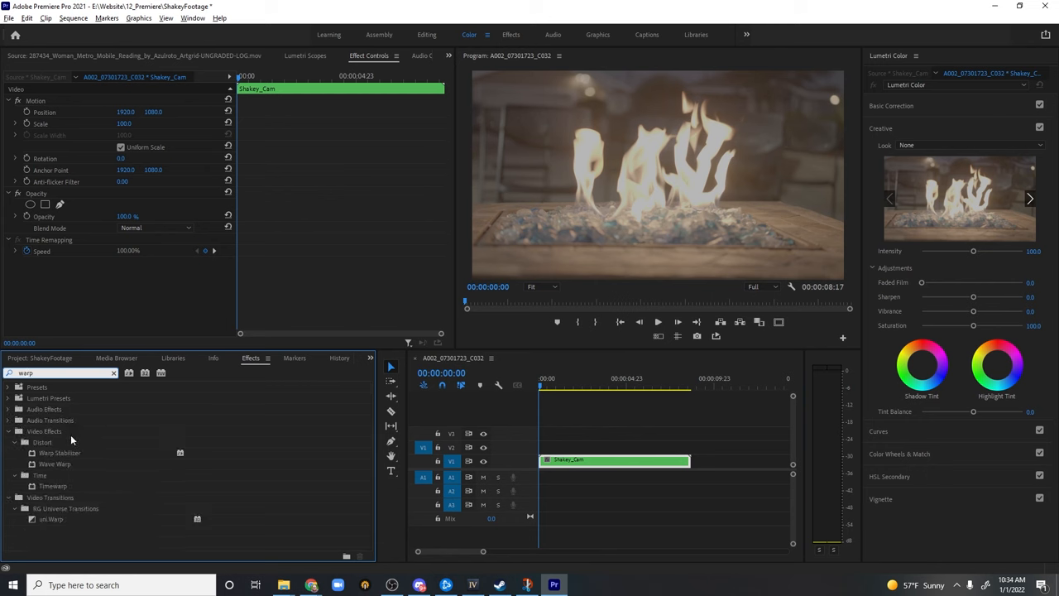
Apply Warp Stabilizer to Shakey_Cam using Position, Scale, Rotation and 100% smoothness.
double_click(59, 453)
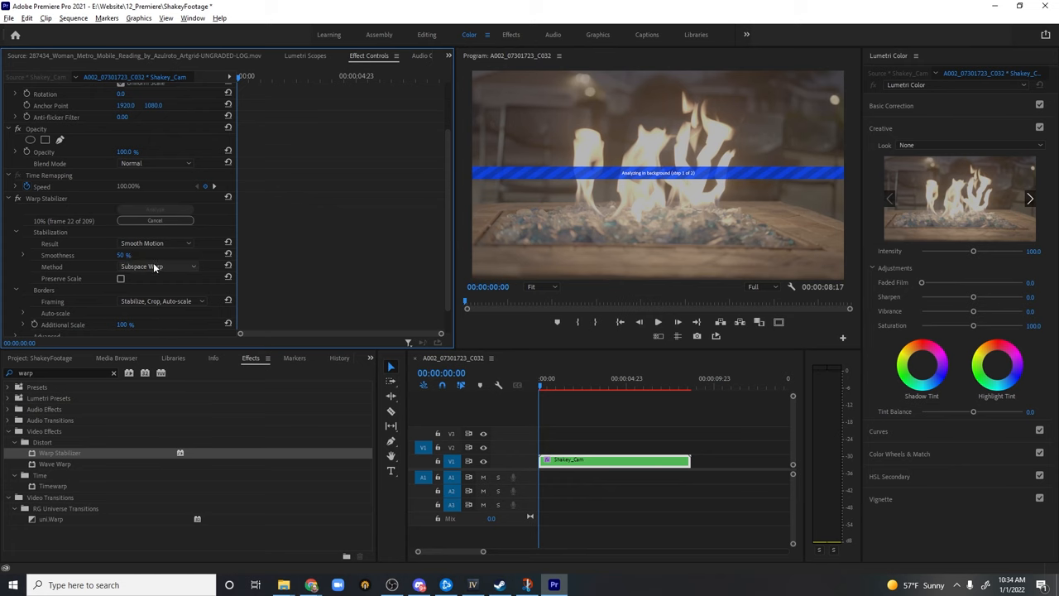
click(157, 266)
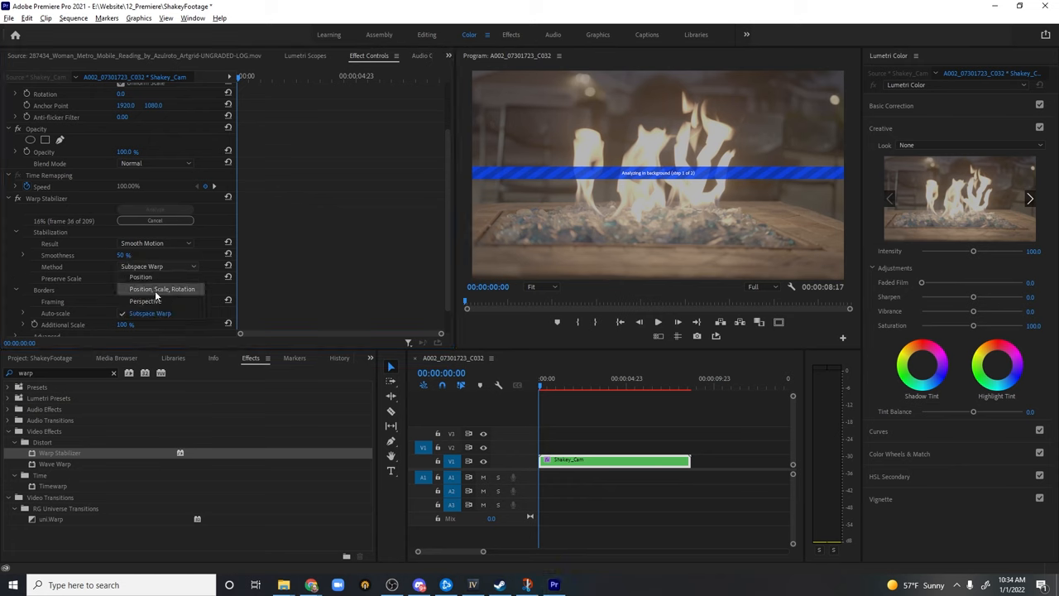
click(162, 289)
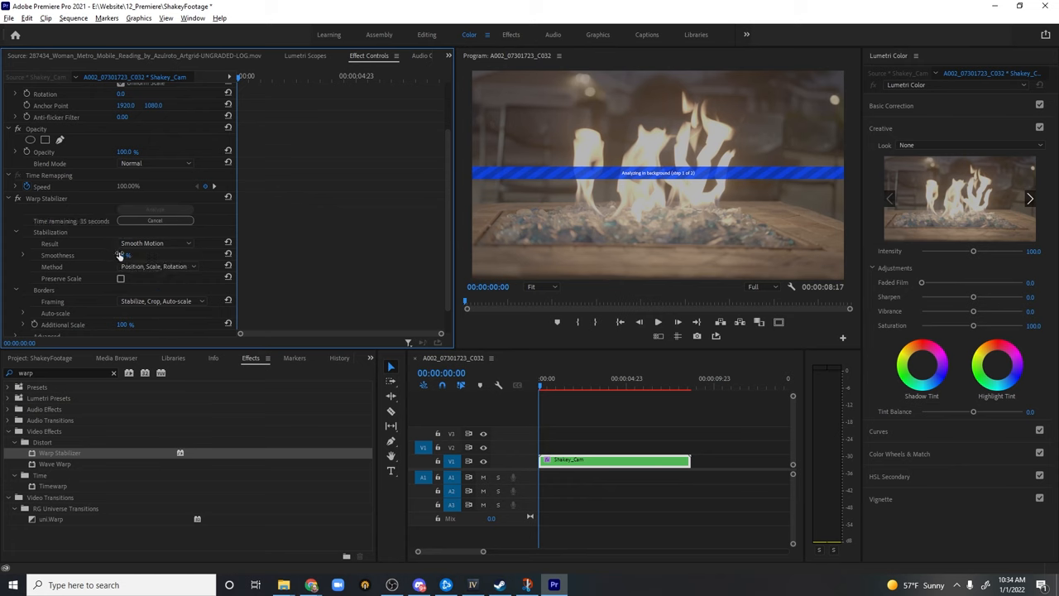
double_click(126, 255)
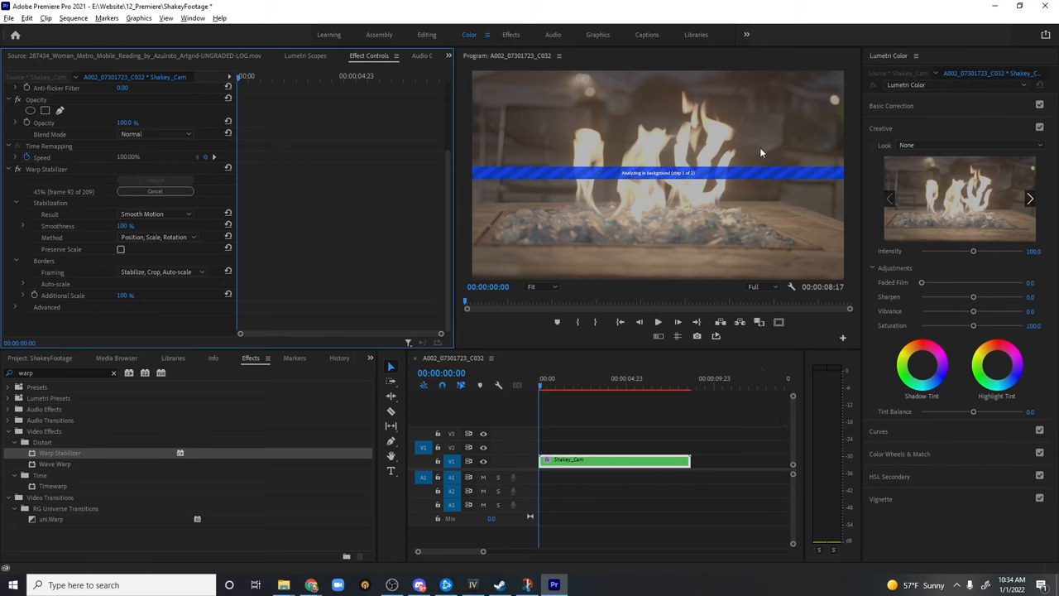
mouse_move(674, 136)
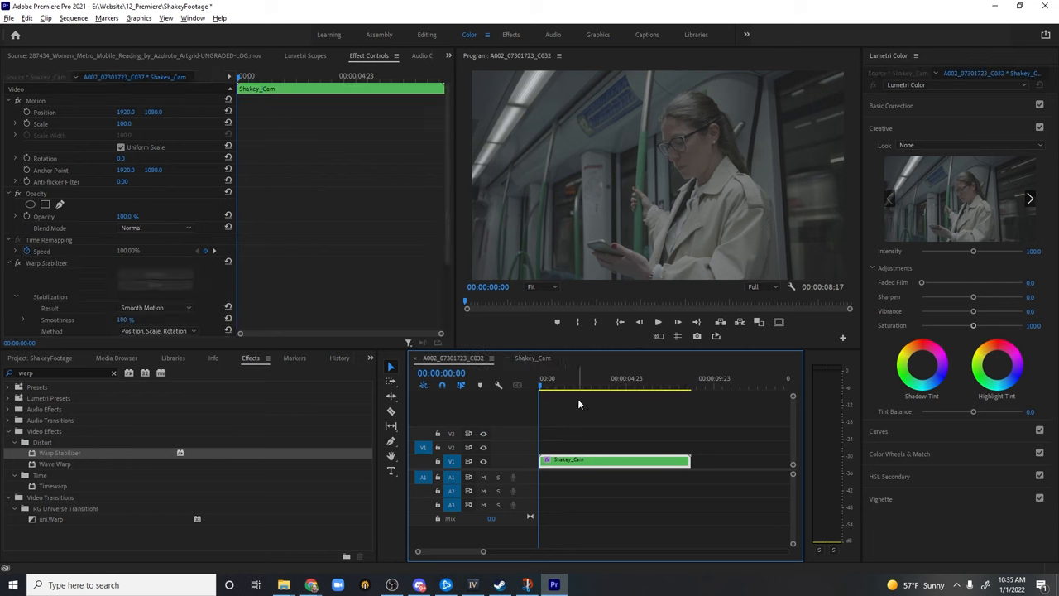
Select the Shakey_Cam clip once analysis finishes to play back the stabilized footage.
click(657, 322)
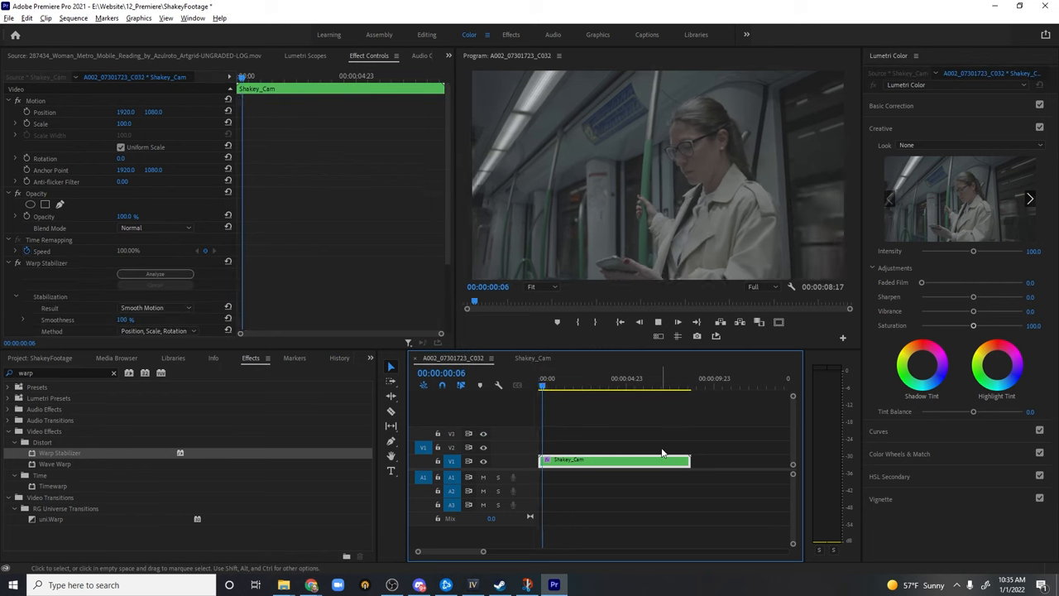